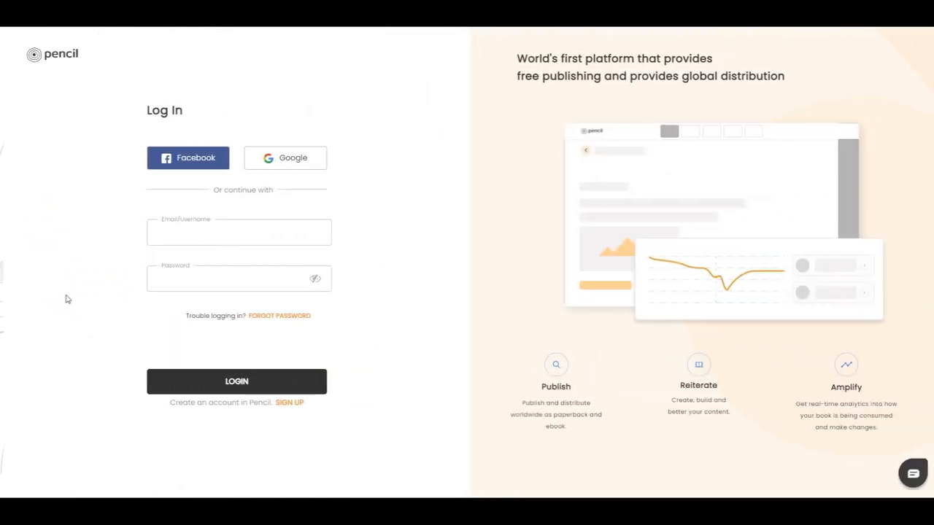
- Log in to Pencil to open the dashboard listing existing books and shorts
left_click(236, 381)
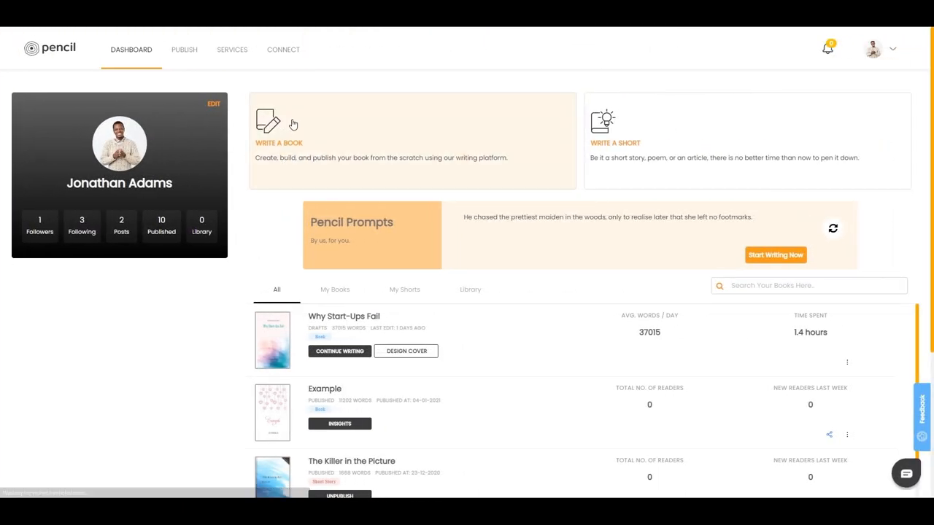
- Create a Fiction book 'The Journey' by Jonathan A and save its details
left_click(278, 142)
type("The Jour")
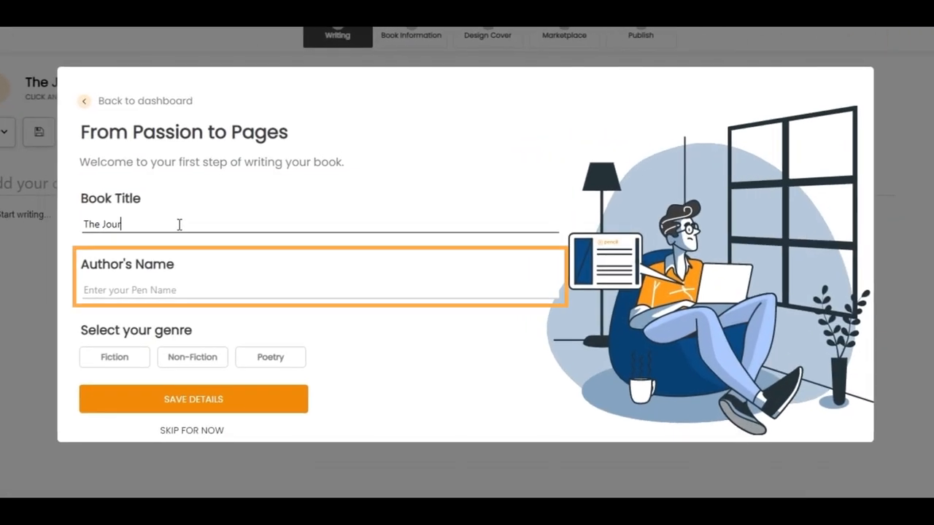
type("Jonathan A")
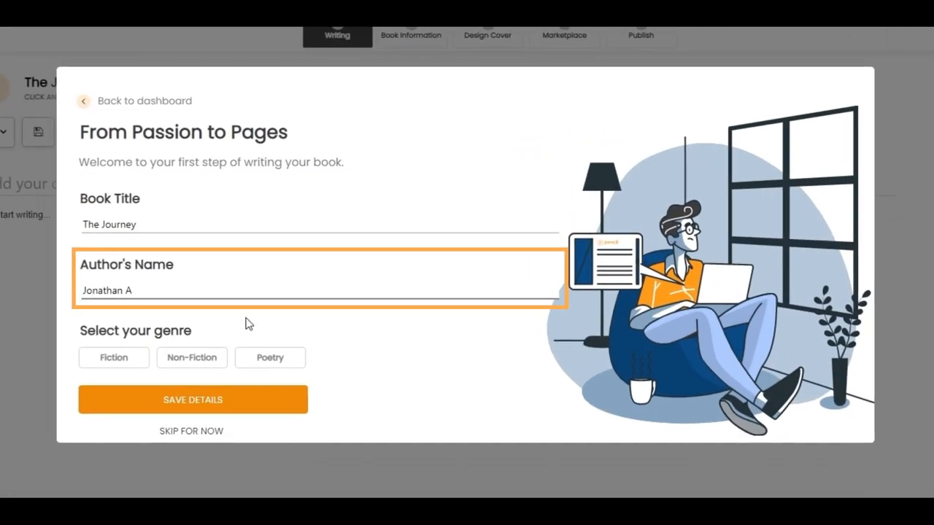
left_click(114, 358)
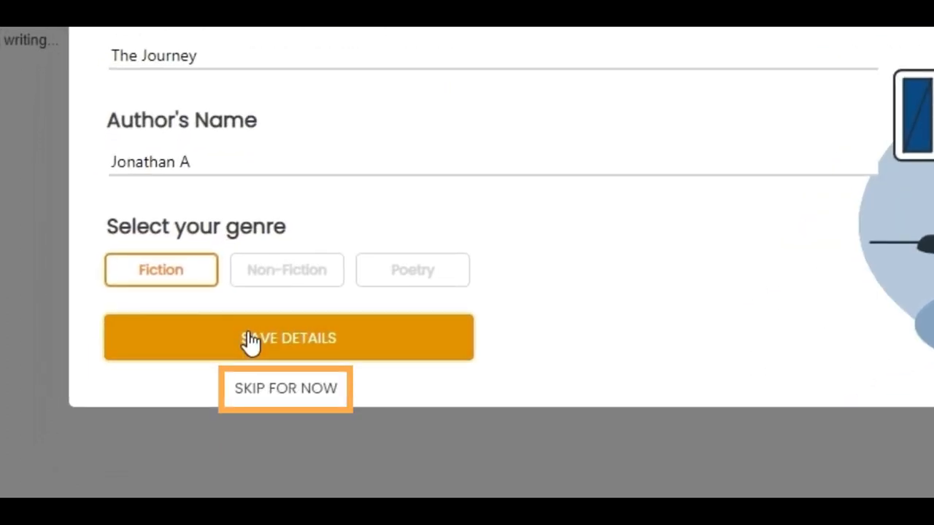
left_click(288, 338)
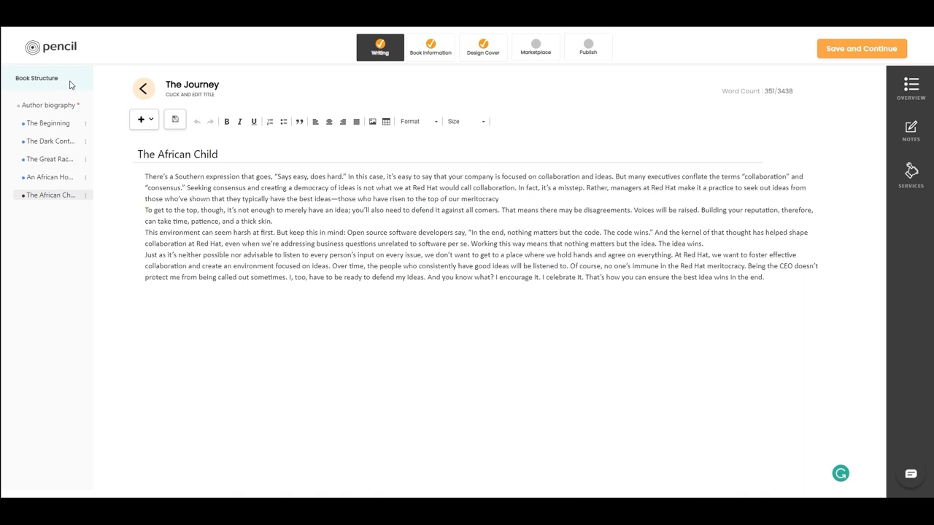
- Switch between Author biography and The African Child chapters, ending on Author biography
left_click(47, 105)
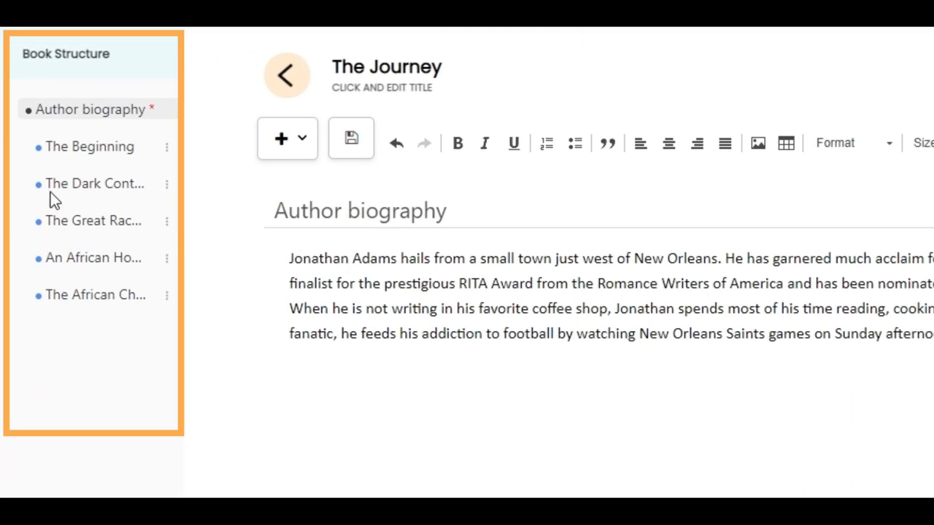
mouse_move(117, 171)
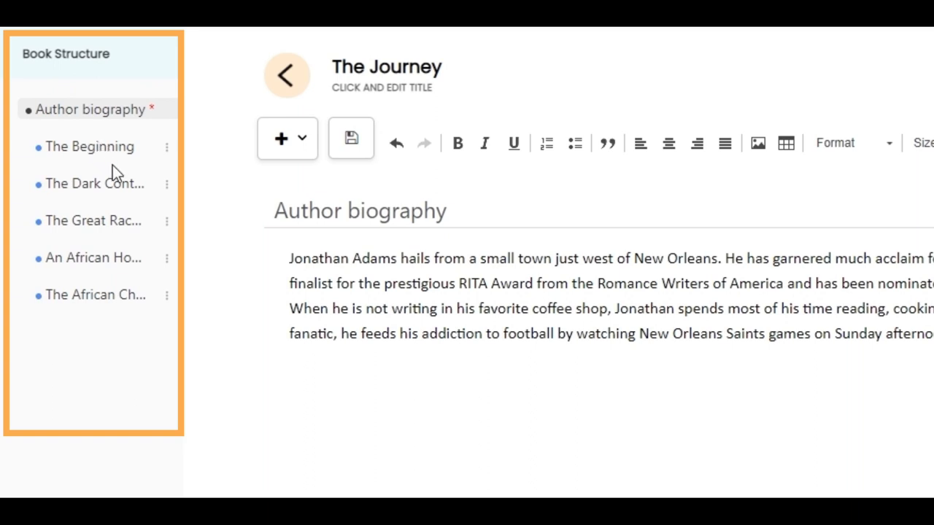
left_click(93, 220)
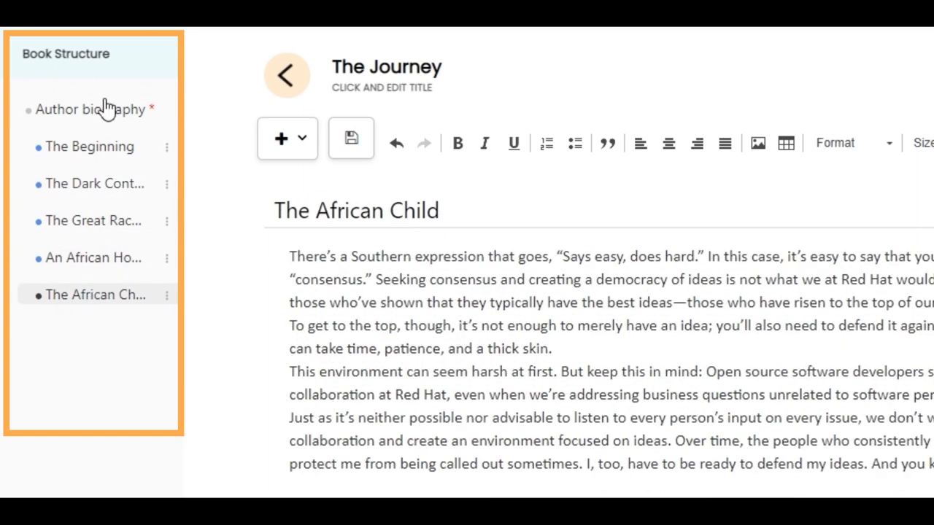
left_click(91, 109)
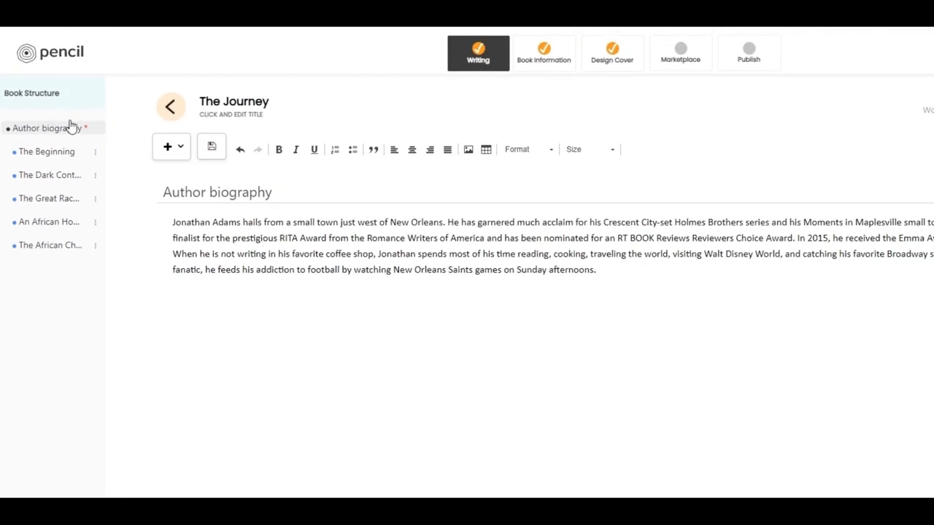
mouse_move(37, 328)
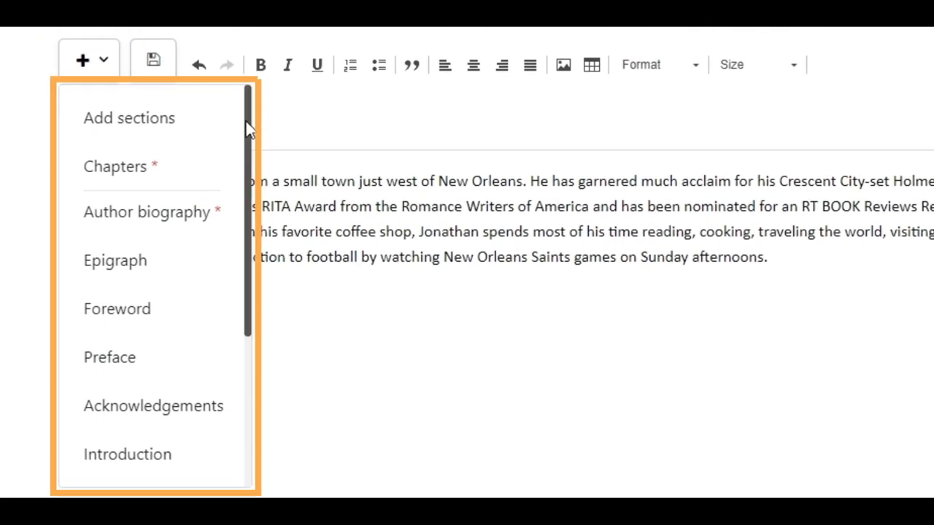
- Scroll down and back up through the list of addable section types
scroll("down", 3)
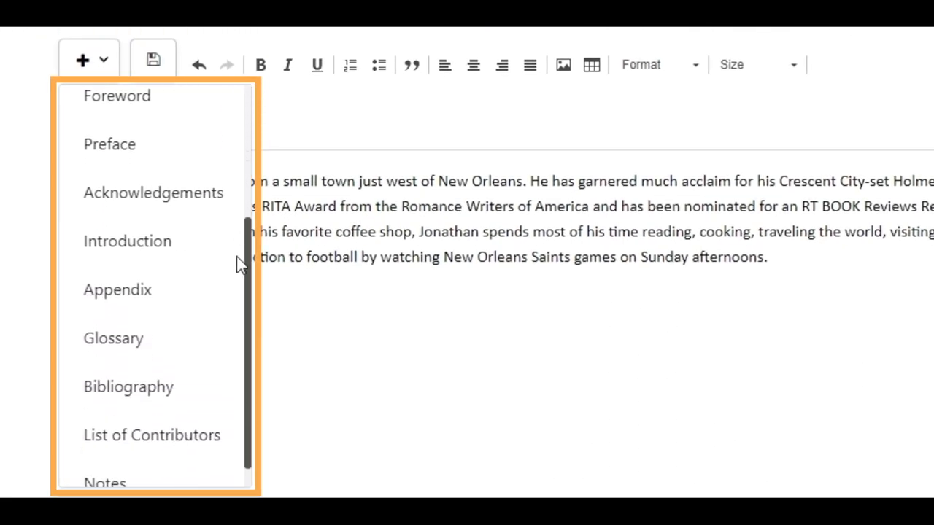
scroll("up", 3)
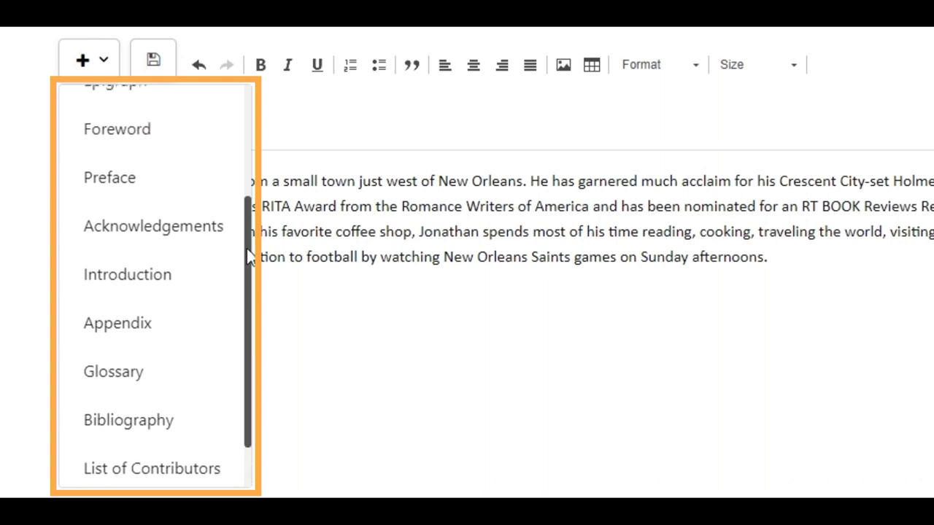
scroll("up", 3)
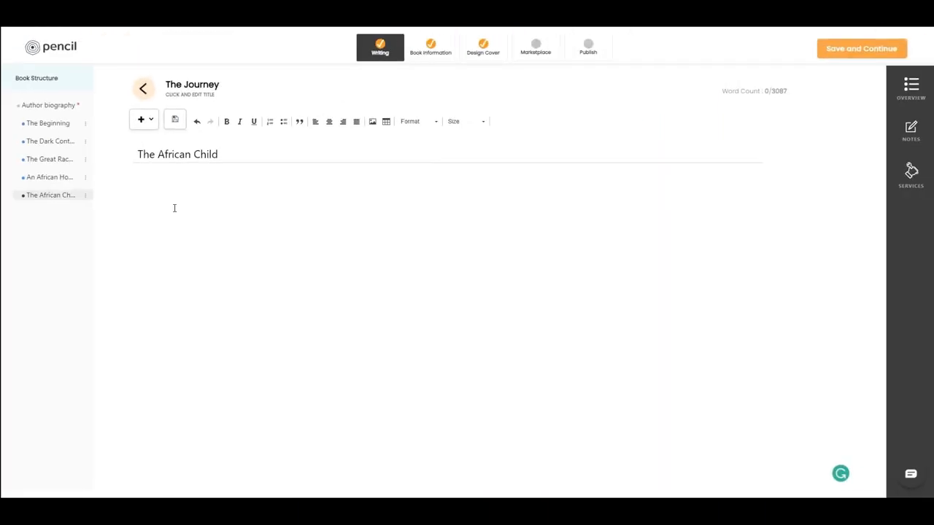
- Italicize The African Child's paragraph, add then remove bullets, and select a passage
left_click(174, 119)
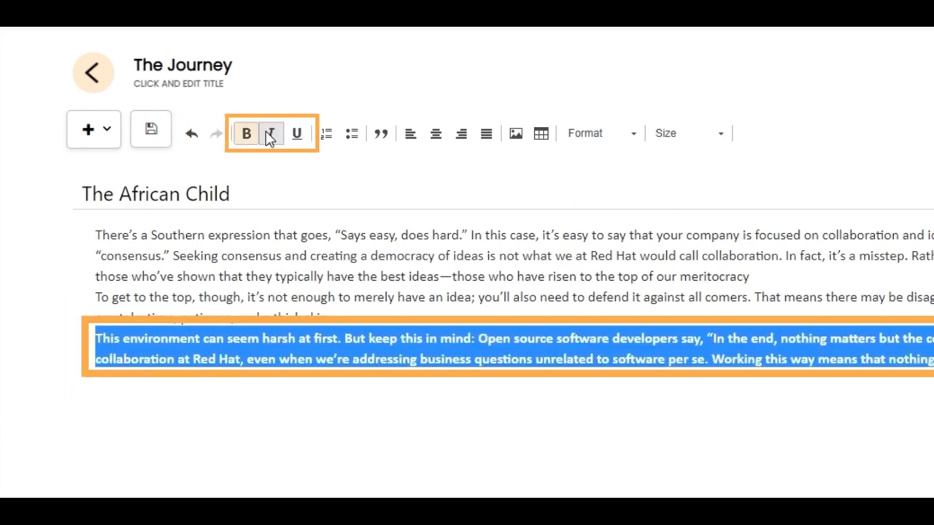
left_click(296, 133)
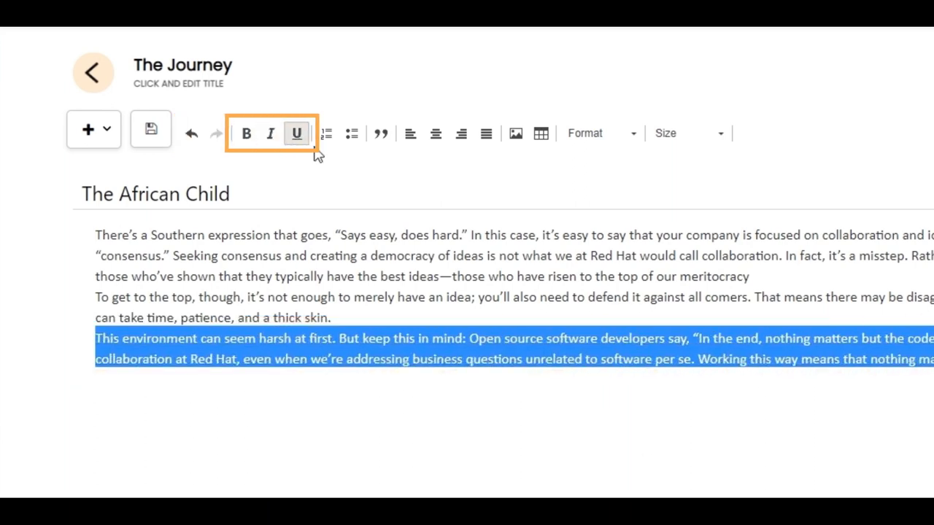
left_click(351, 133)
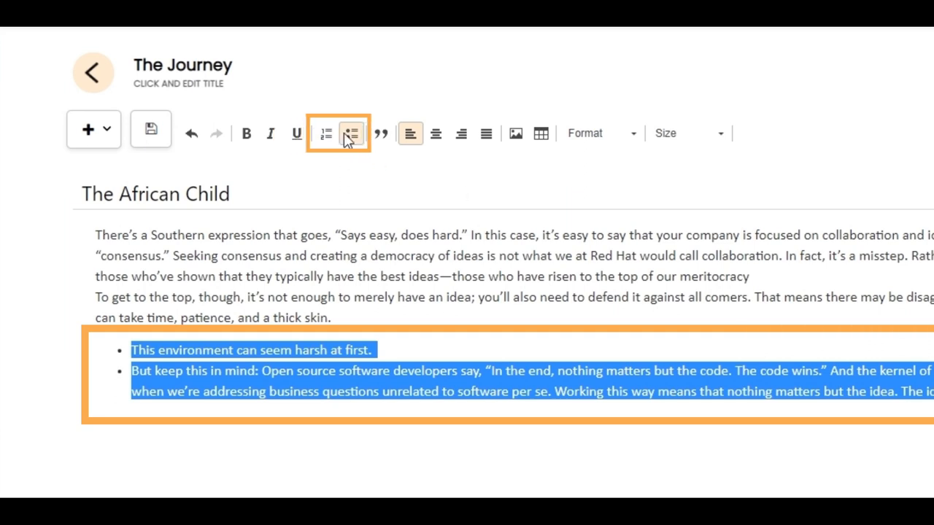
left_click(351, 133)
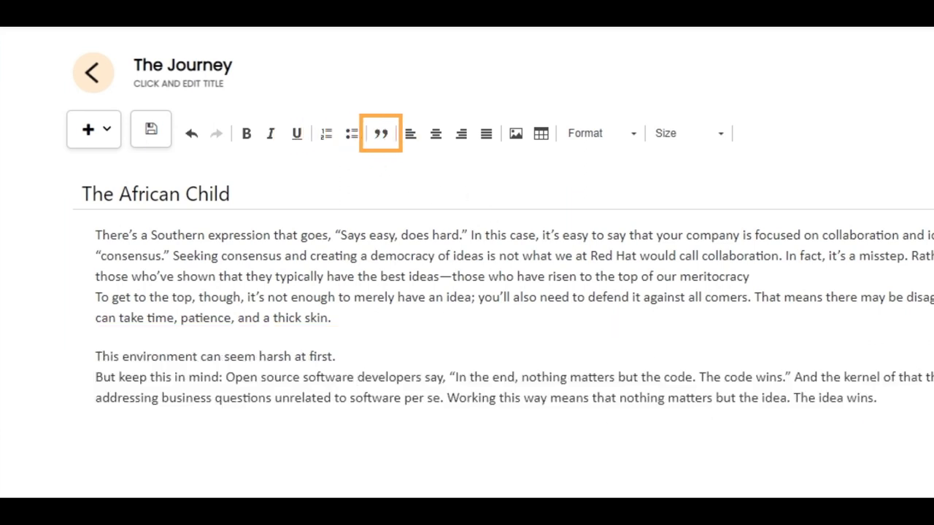
left_click_drag(95, 356, 875, 397)
type("The African Child")
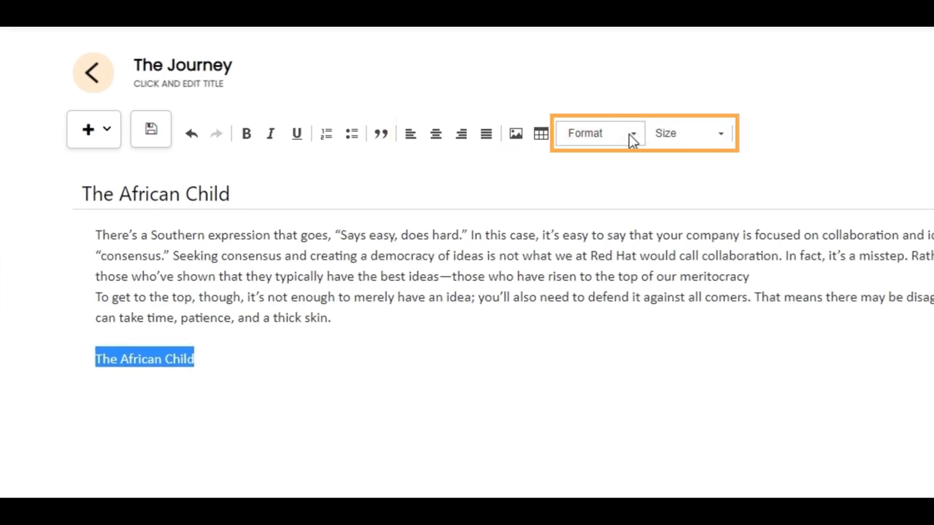
- Bring up the Format dropdown of text styles for The African Child chapter
left_click(686, 133)
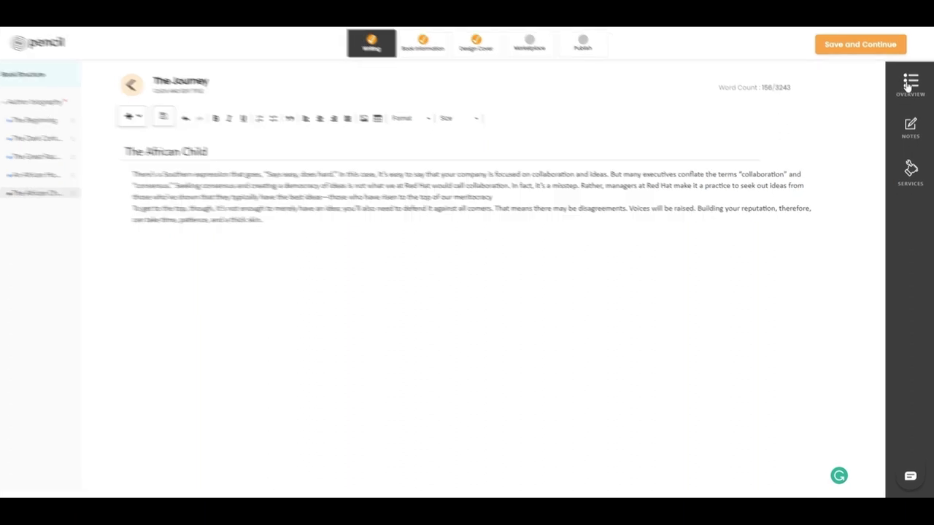
- Scroll the book overview from cover page to The African Child, then show notes
left_click(909, 84)
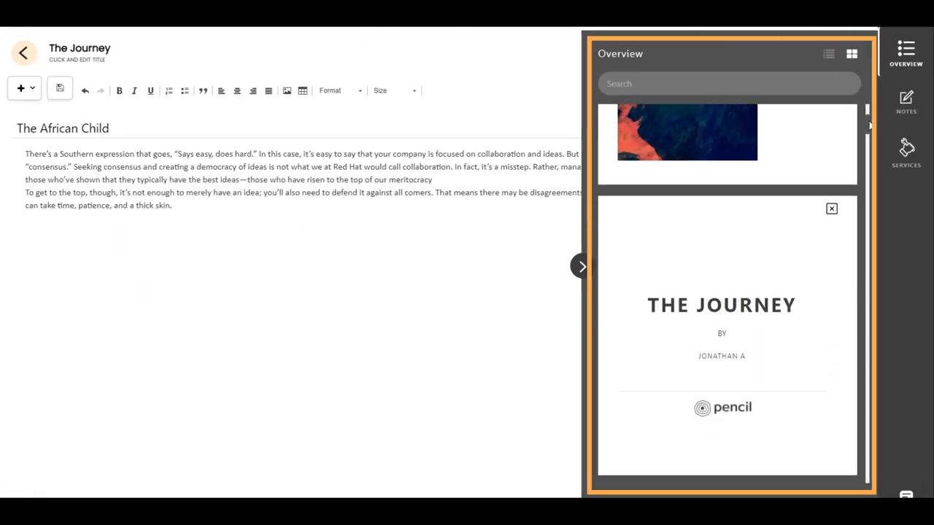
scroll("down", 3)
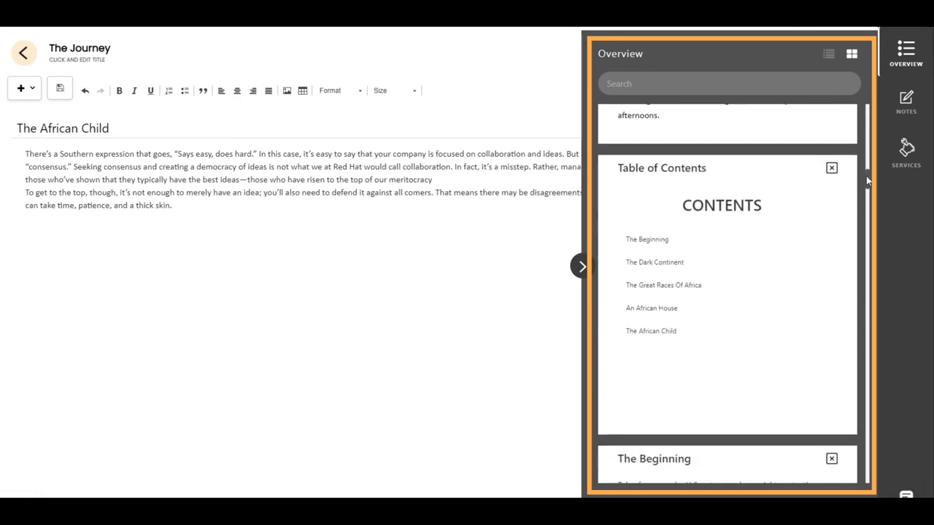
scroll("down", 3)
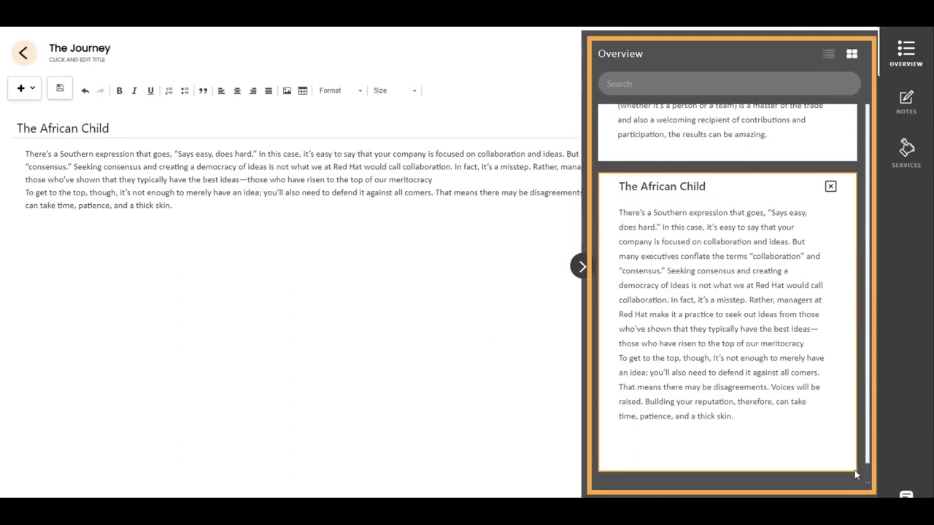
left_click(905, 100)
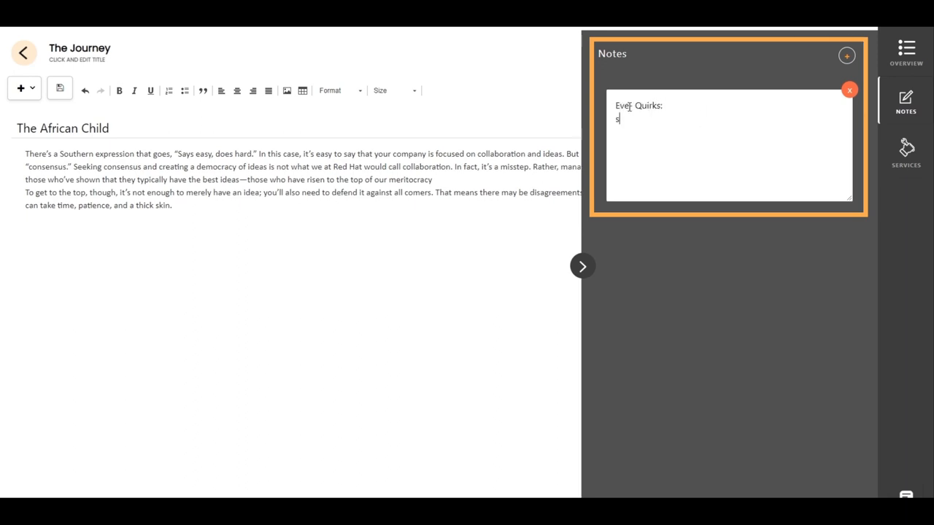
- Write the quirks note about speaking multiple languages, even obscure ones
type("peaks multiple languages, even obscure")
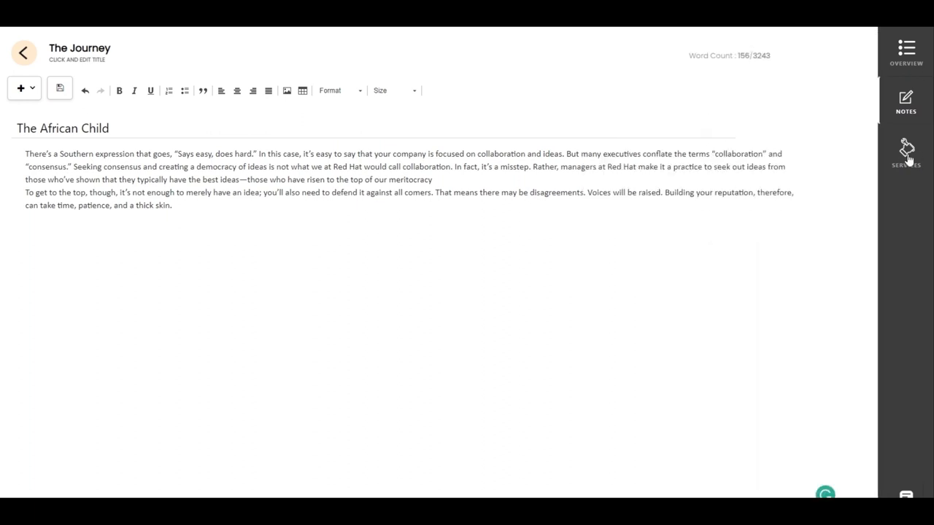
left_click(906, 151)
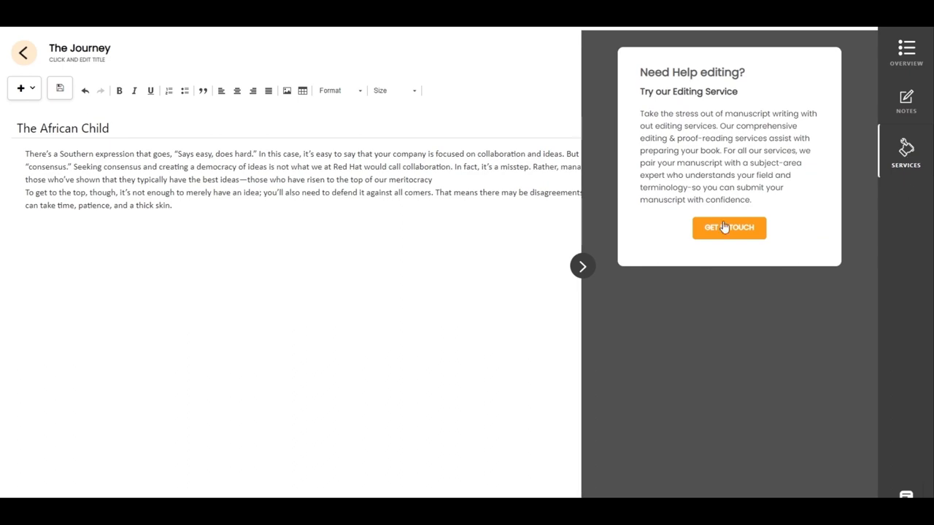
left_click(728, 228)
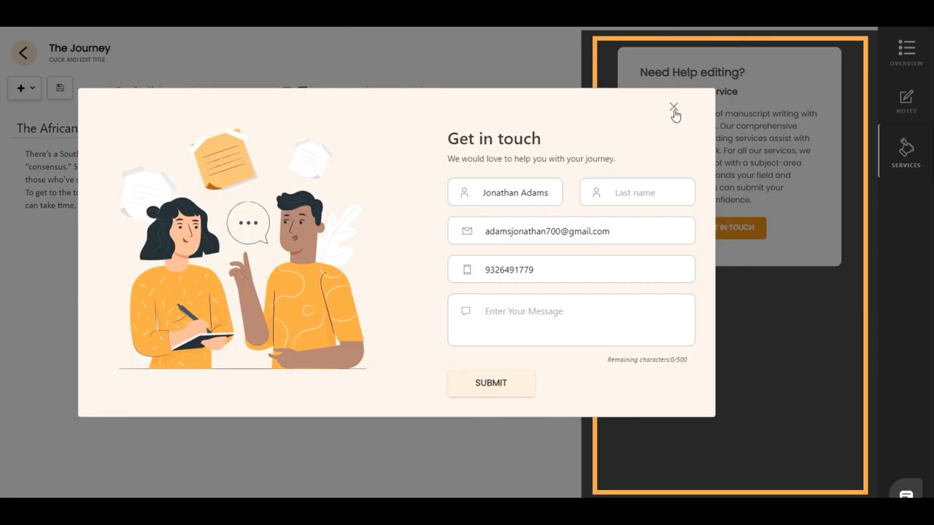
left_click(673, 108)
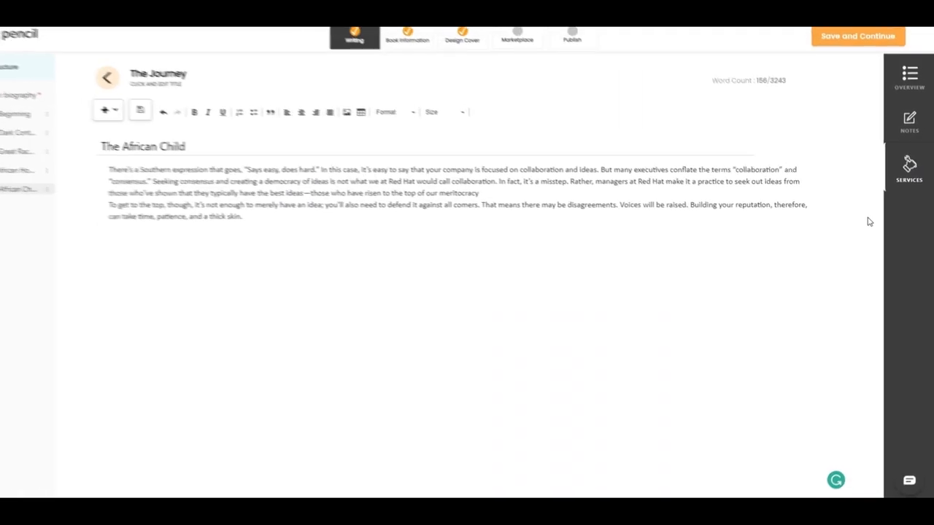